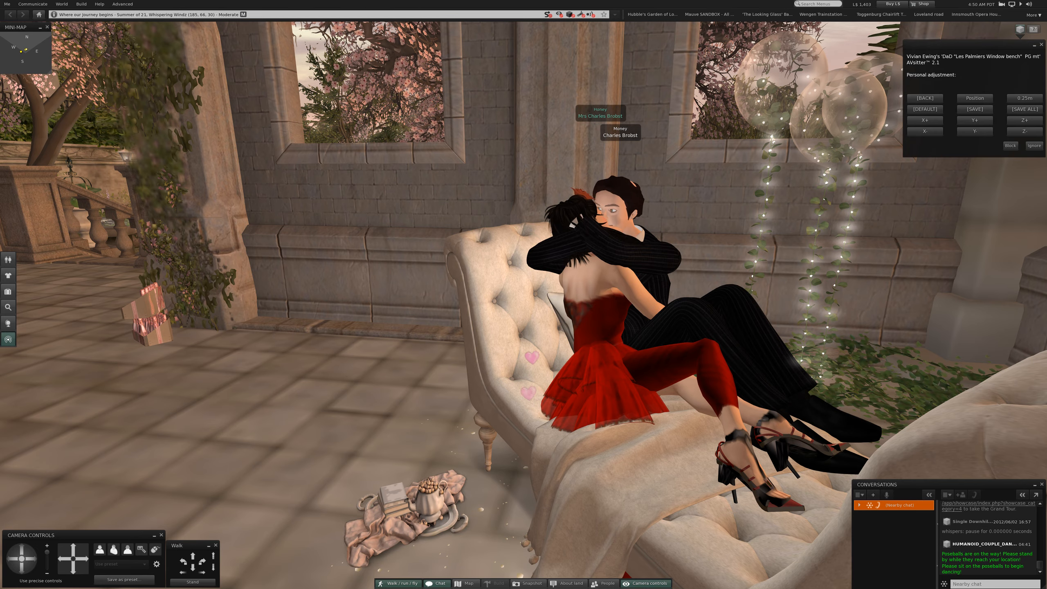
Nudge the couple's embrace pose on the cream chaise via AVsitter Personal adjustment.
{"action": "left_click", "coordinate": [528, 583]}
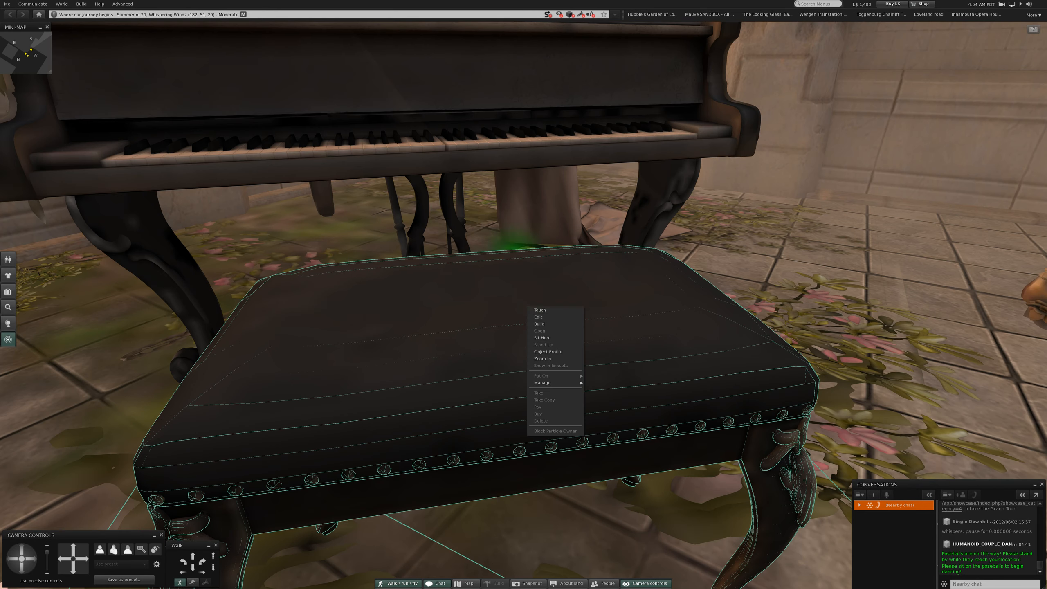
{"action": "mouse_move", "coordinate": [541, 337]}
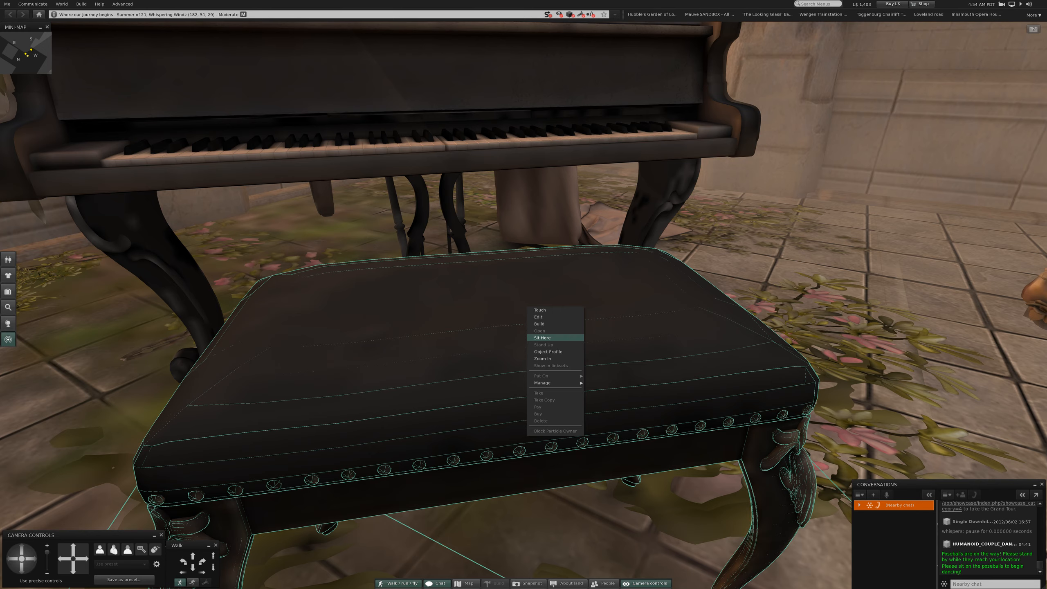
Sit on the dark piano bench with Sit Here and choose the Single pose.
{"action": "left_click", "coordinate": [541, 337]}
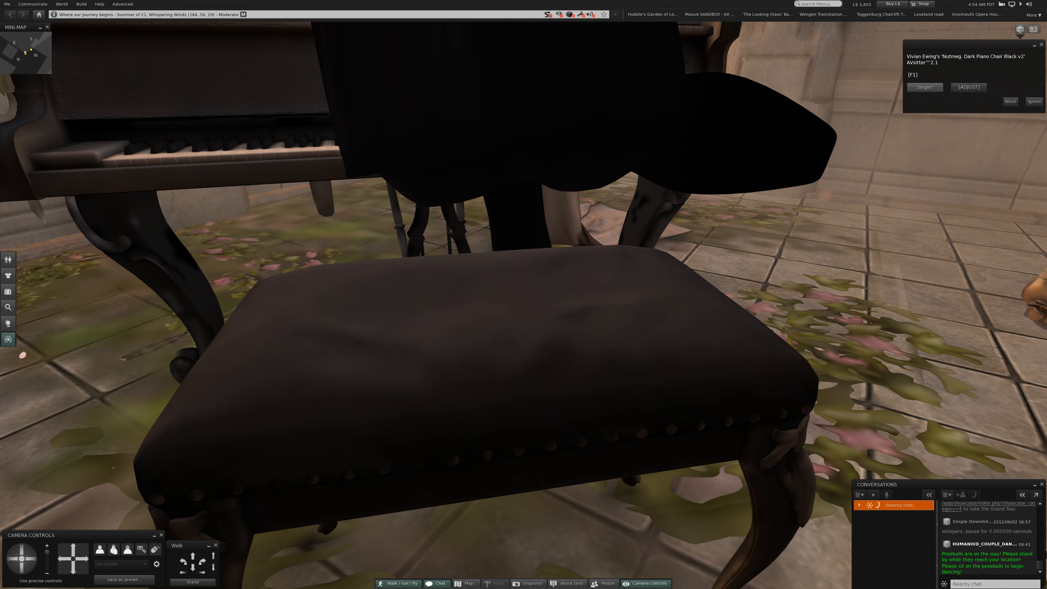
{"action": "left_click", "coordinate": [924, 87]}
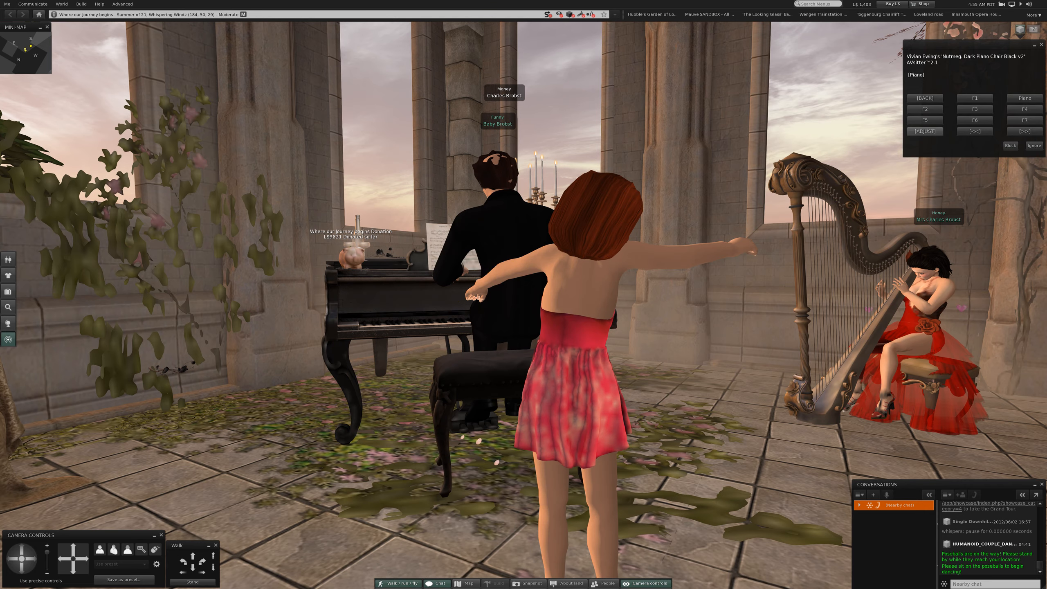
Pick a different seated pianist pose from the AVsitter piano chair menu.
{"action": "left_click", "coordinate": [925, 131]}
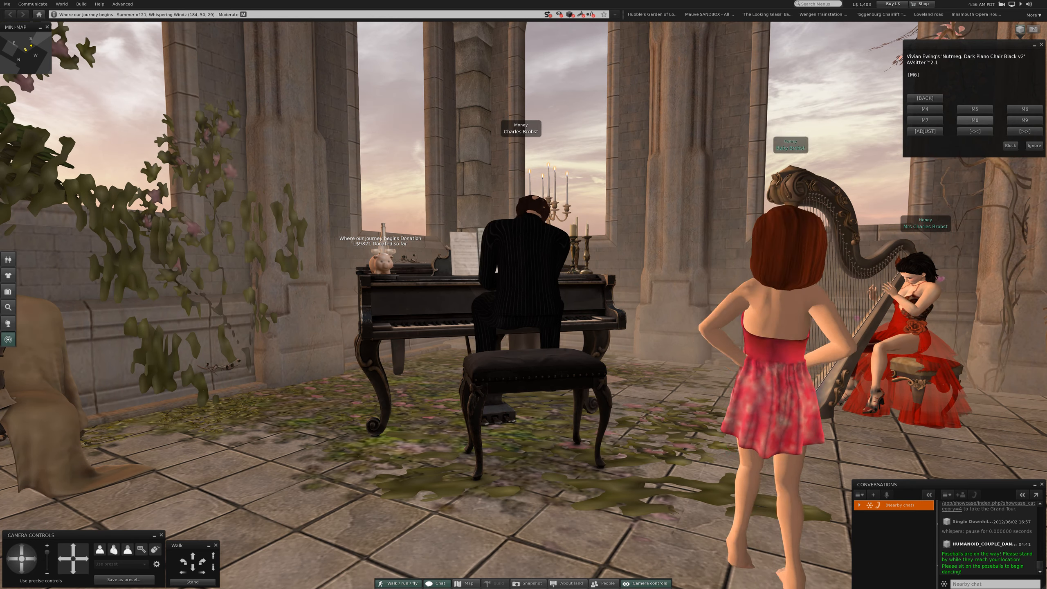
{"action": "left_click", "coordinate": [1023, 131]}
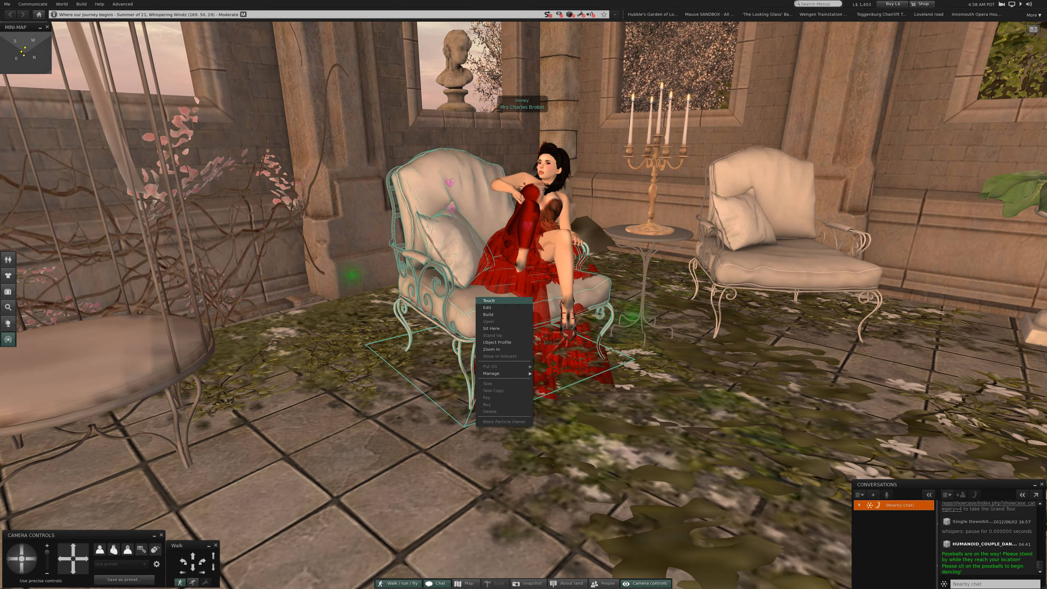
Seat the man in the wrought iron armchair and choose a CUDDLES pose.
{"action": "left_click", "coordinate": [492, 328]}
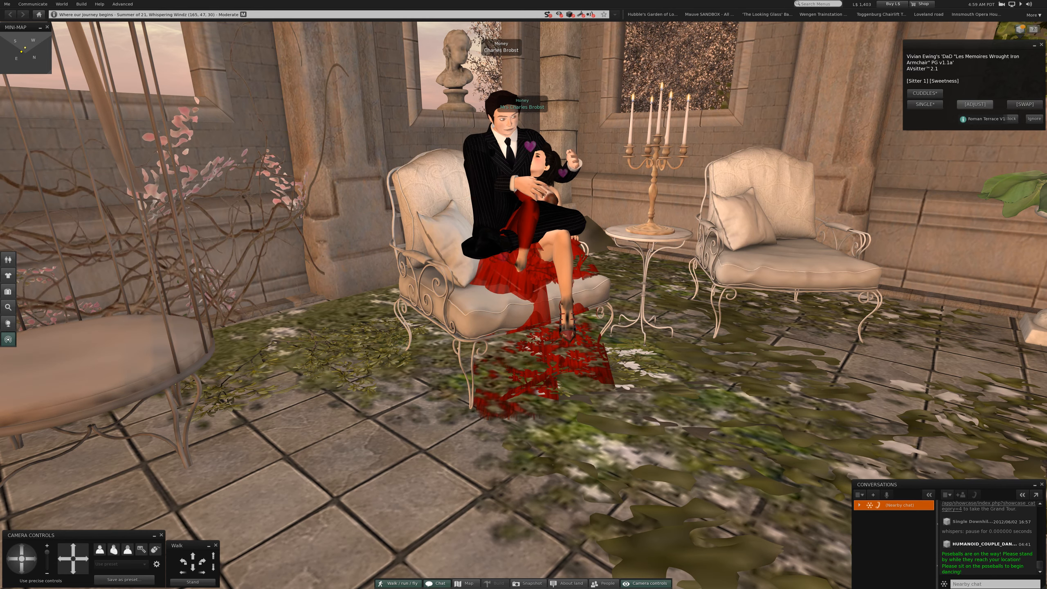
{"action": "left_click", "coordinate": [974, 104]}
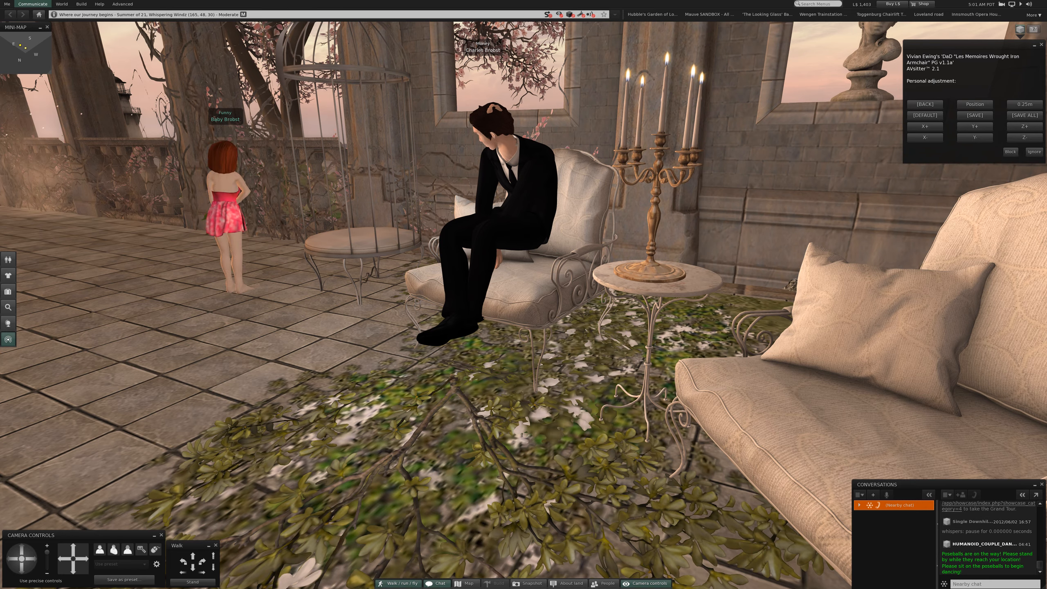
Offer an online friend from the Friends list a teleport to this location.
{"action": "left_click", "coordinate": [32, 4]}
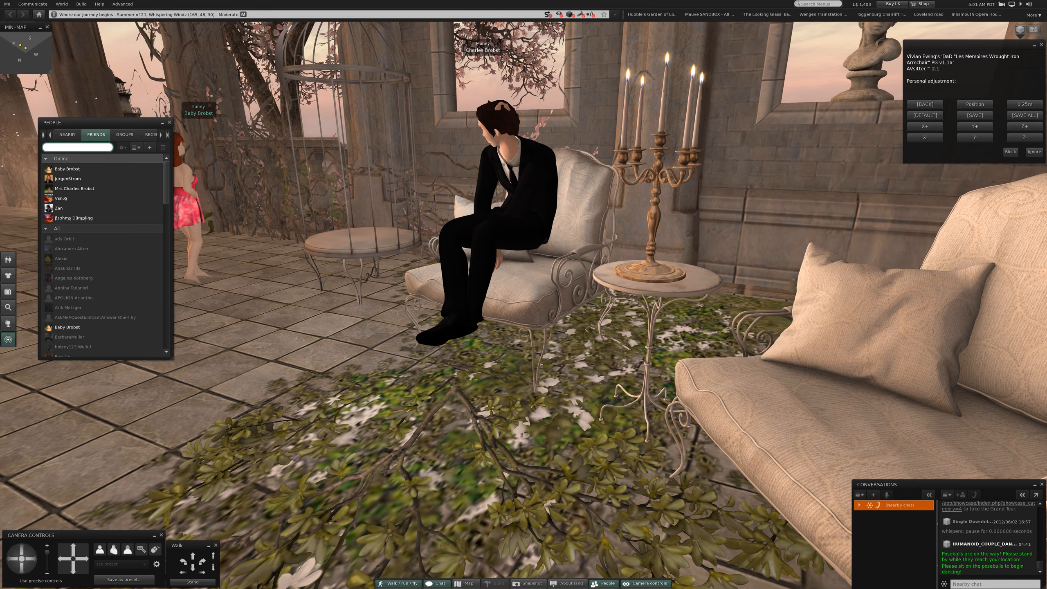
{"action": "right_click", "coordinate": [73, 189]}
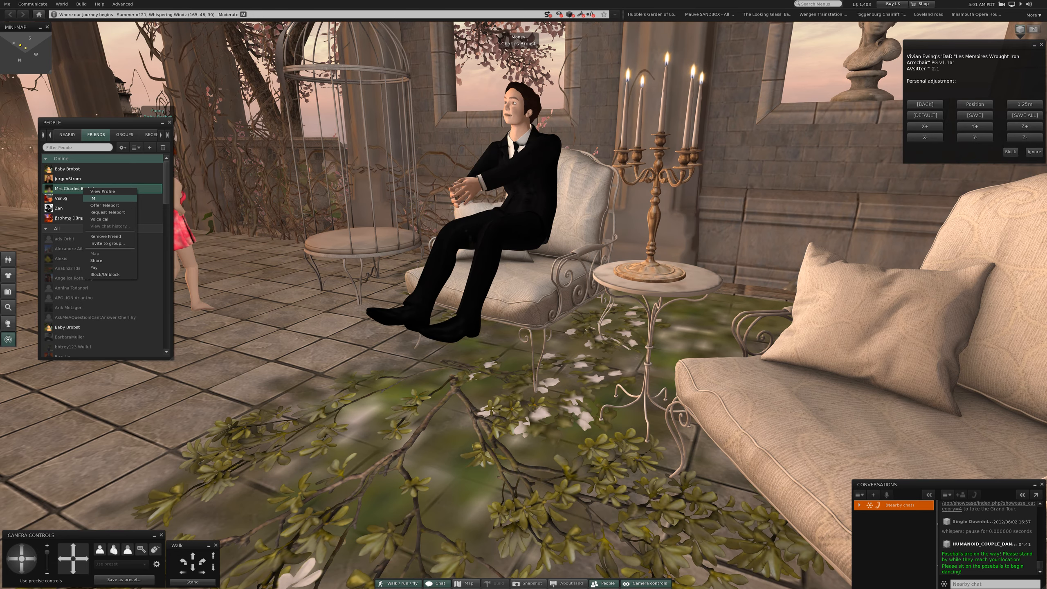
{"action": "left_click", "coordinate": [106, 205]}
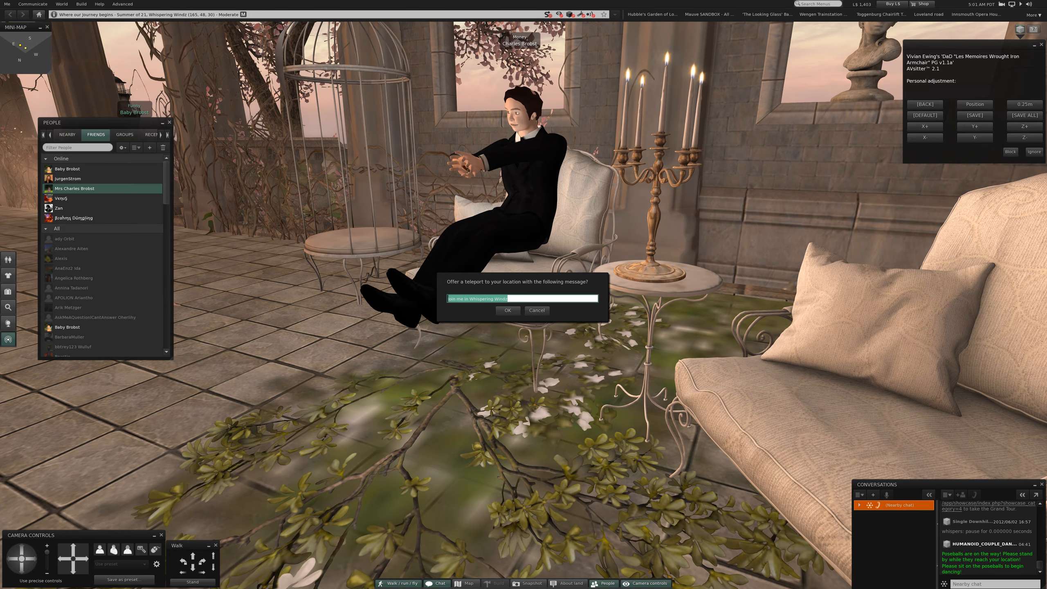